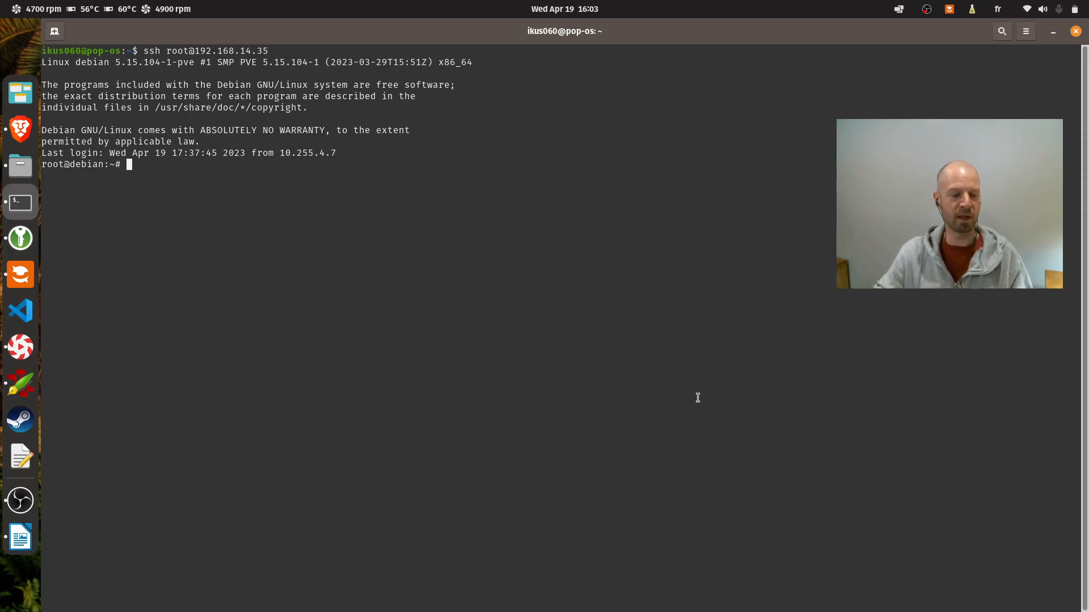
pyautogui.moveTo(678, 346)
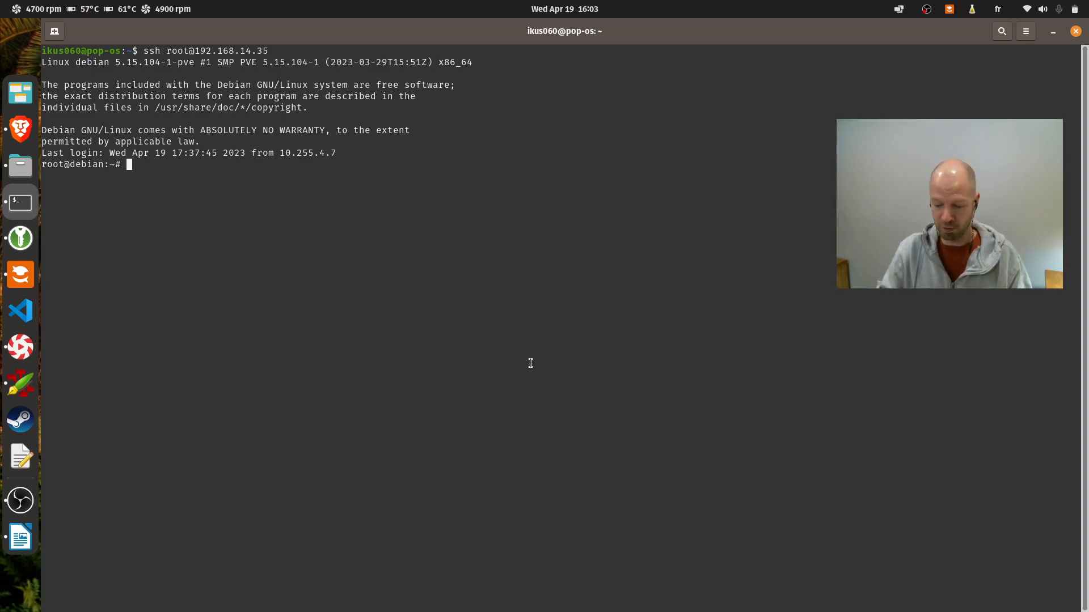
# Run apt update as root to refresh the Debian server's package lists.
pyautogui.write('apt update')
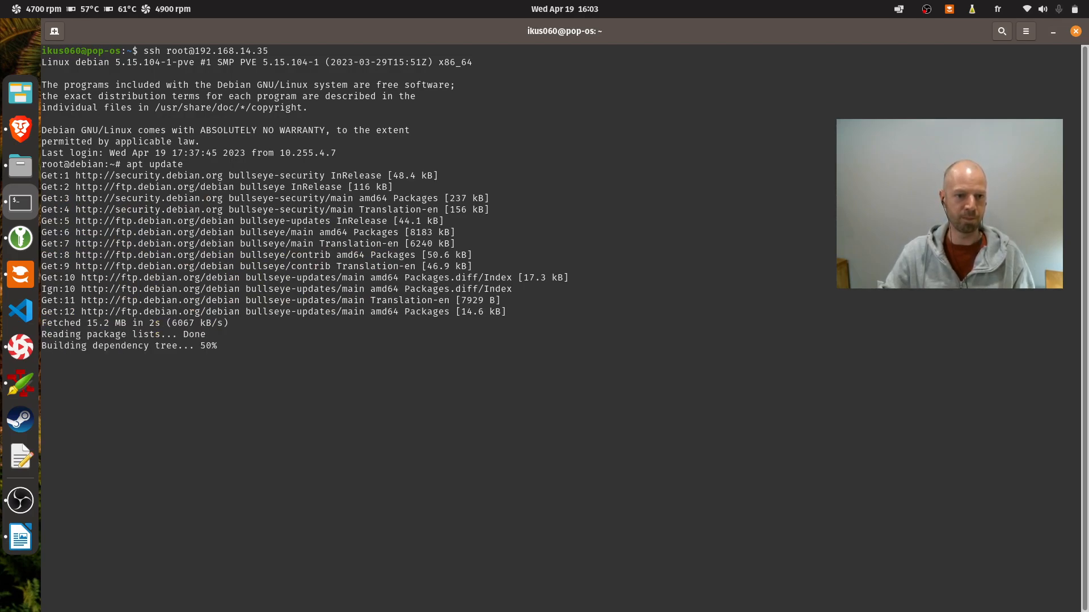
pyautogui.write('apt up')
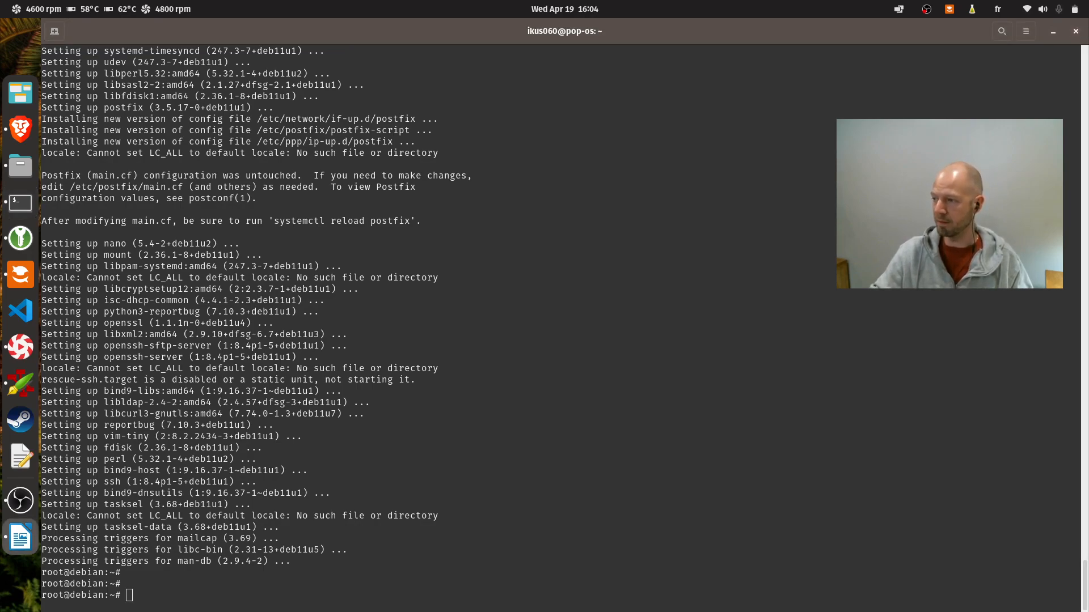
pyautogui.moveTo(519, 366)
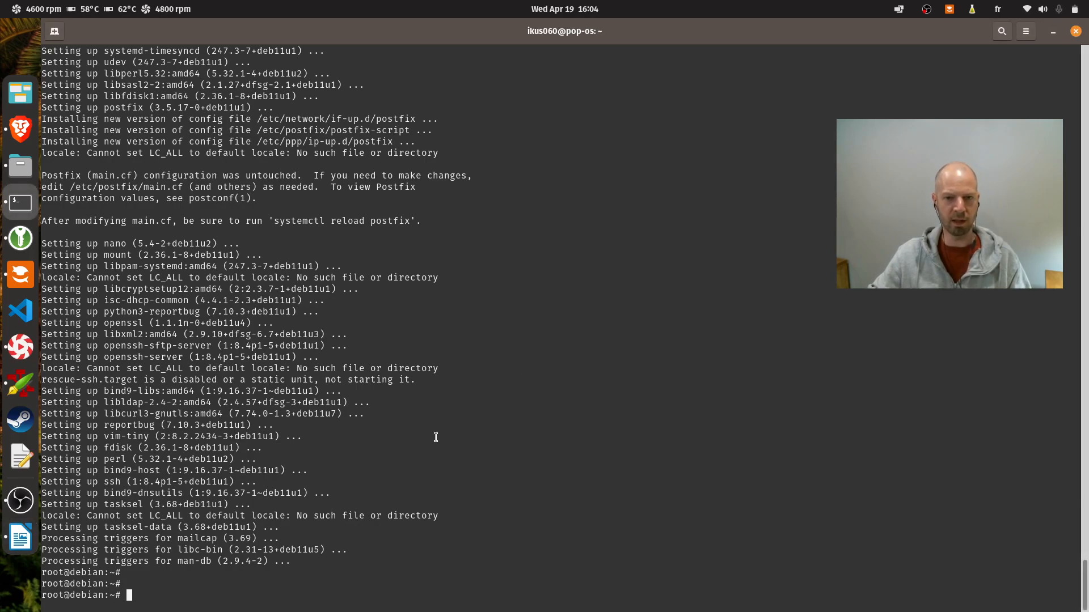
# Paste the apt install command for curl, apt-transport-https, ca-certificates, lsb-release and gnupg.
pyautogui.rightClick(435, 437)
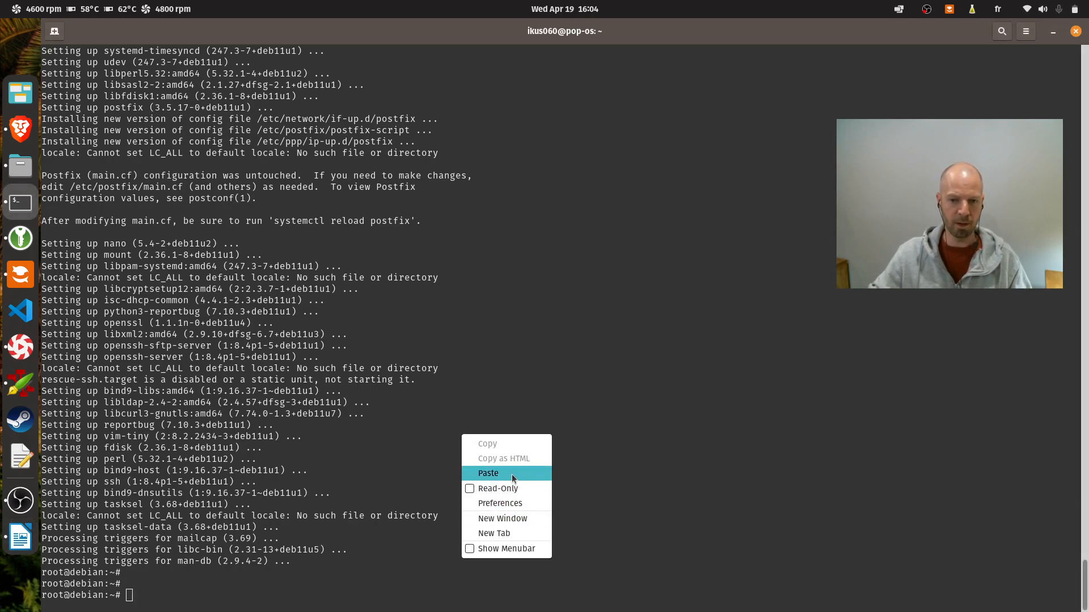
pyautogui.click(488, 473)
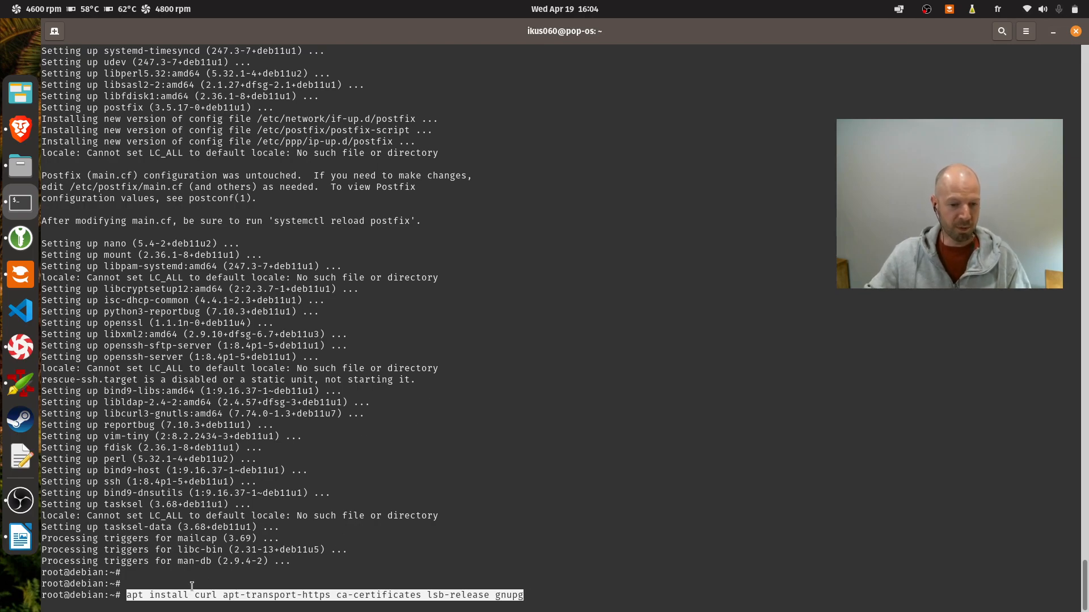
pyautogui.doubleClick(205, 596)
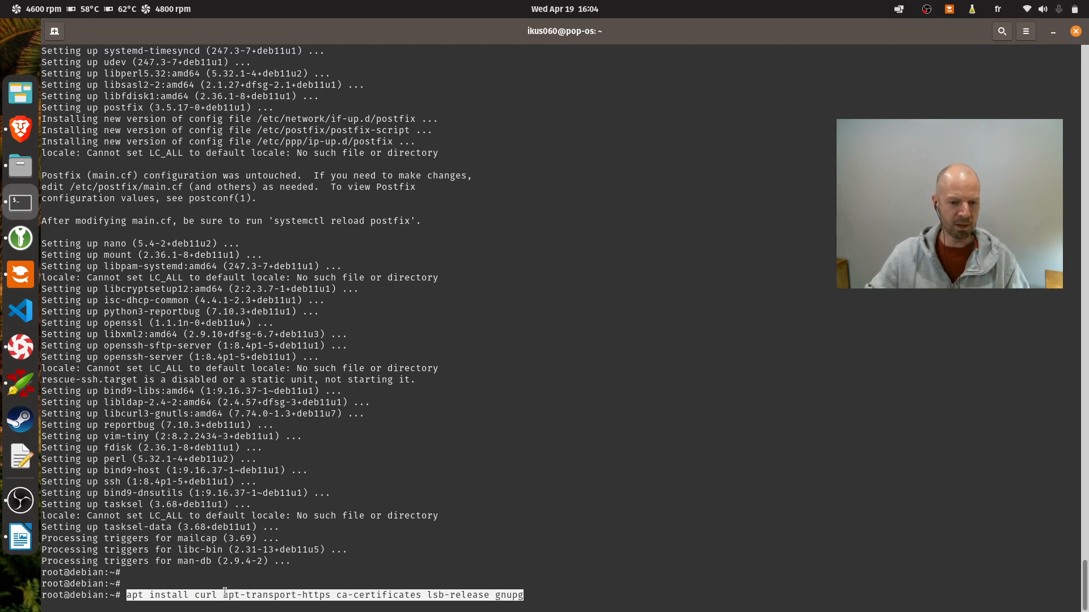
pyautogui.doubleClick(317, 596)
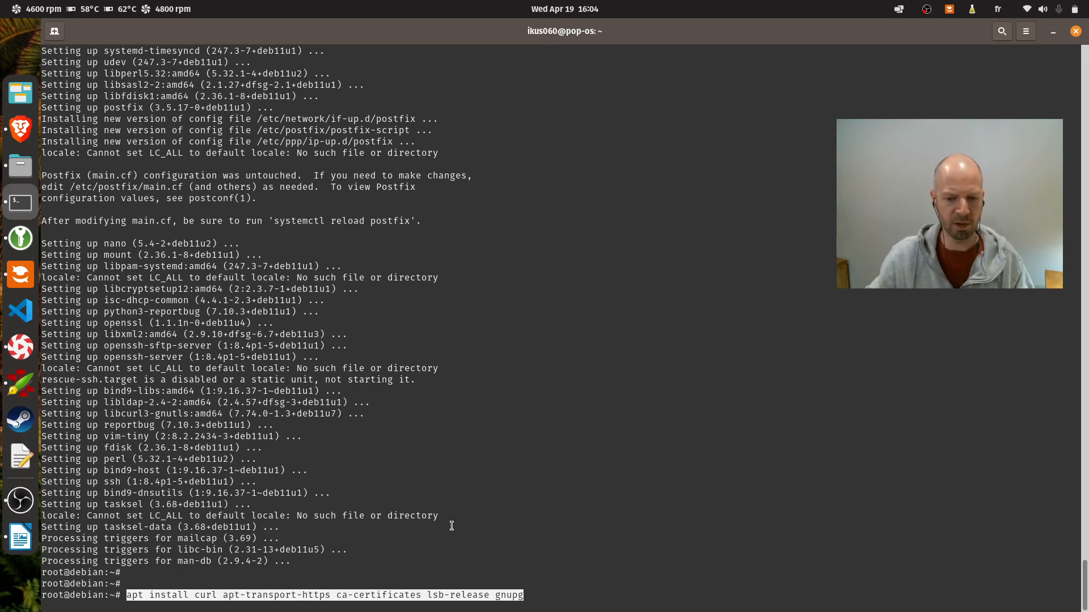
pyautogui.doubleClick(457, 595)
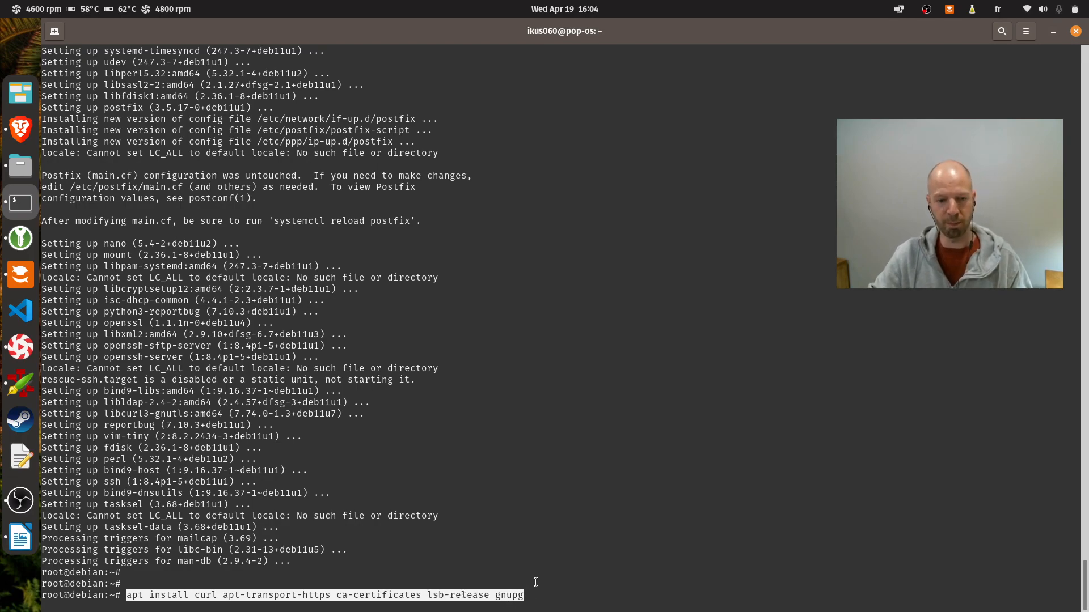
# Run the install command and confirm with y so the packages are installed.
pyautogui.press('Return')
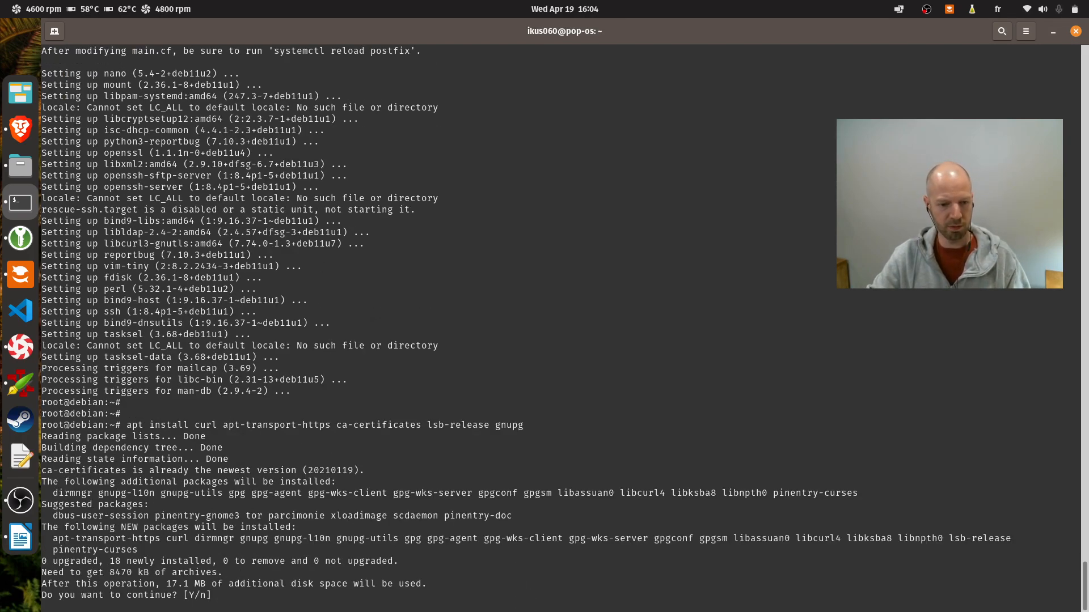
pyautogui.write('y')
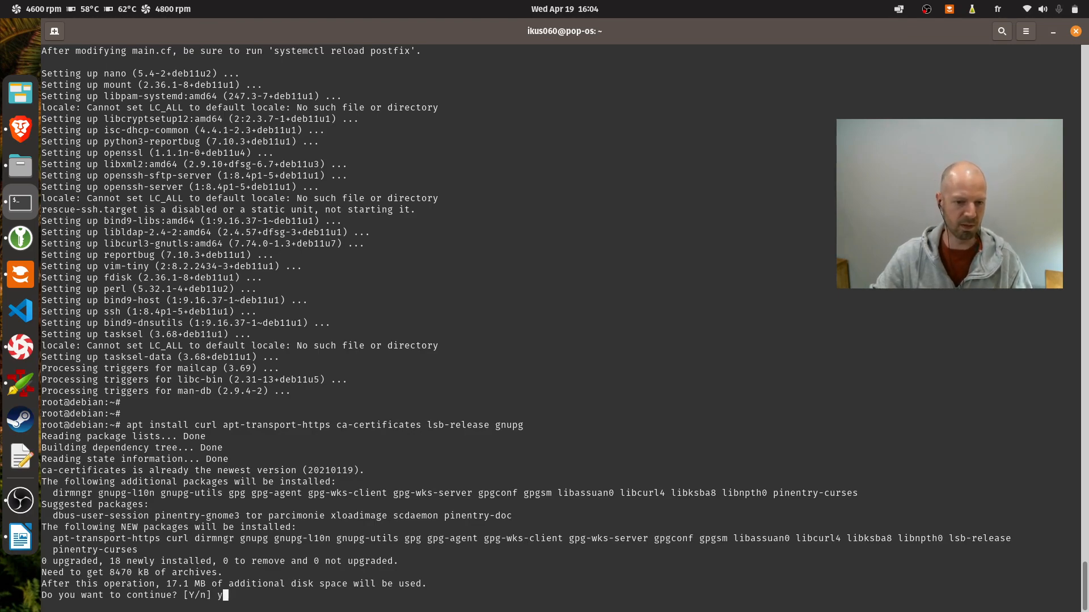
pyautogui.press('Return')
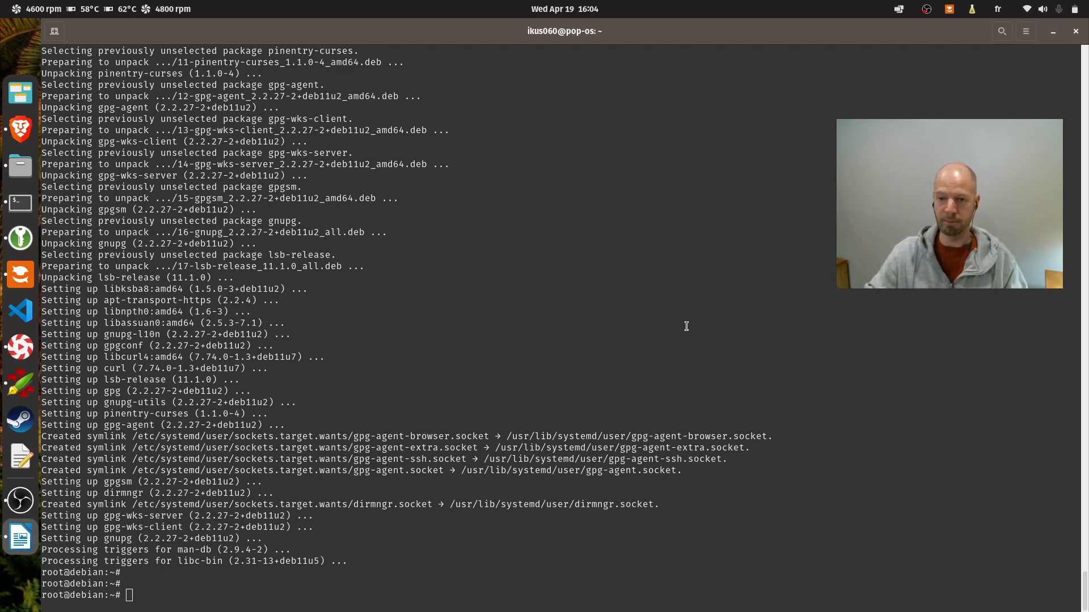
# Fetch the Minarca public key with curl | gpg --dearmor and add the minarca.list repository.
pyautogui.write('curl -L https://www.ikus-soft.com/archive/minarca/public.key | gpg --dearmor > /usr/share/keyrings/minarca-keyring.gpg')
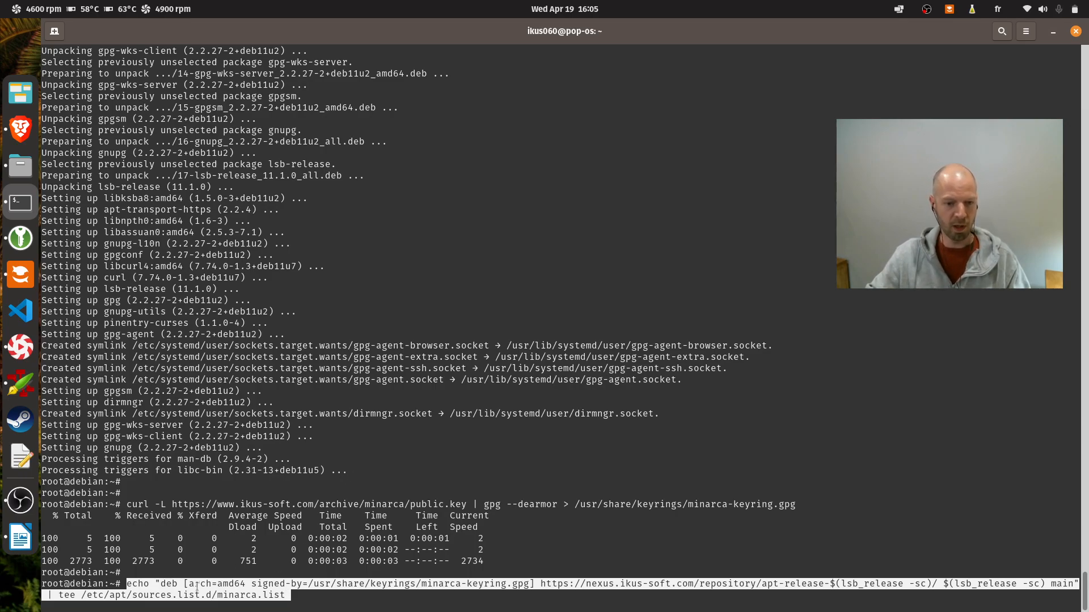
pyautogui.doubleClick(215, 583)
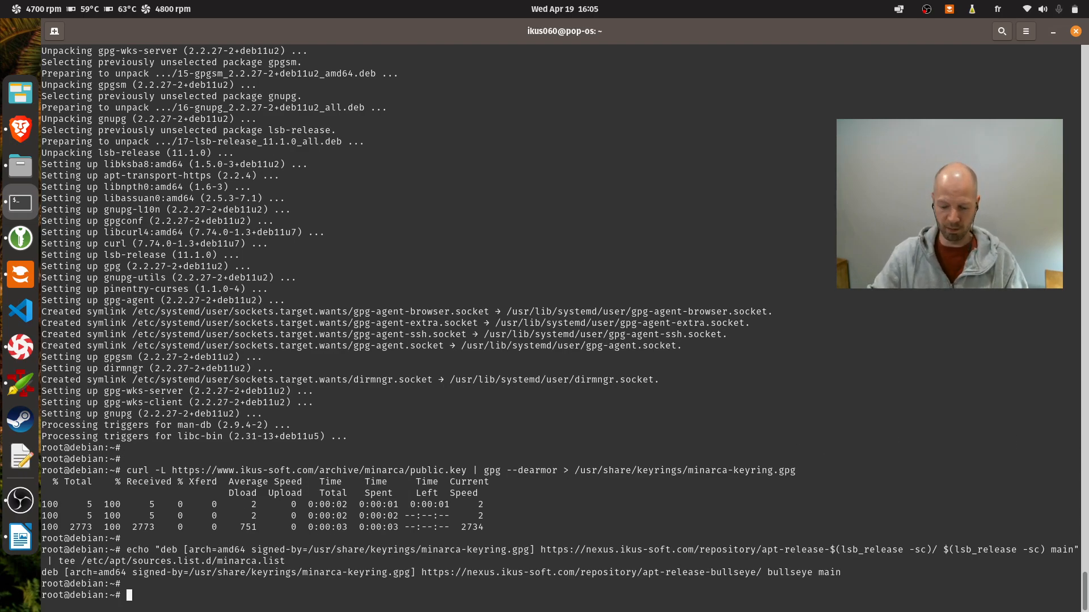
# Run apt update so the Minarca bullseye package lists are fetched.
pyautogui.write('apt update')
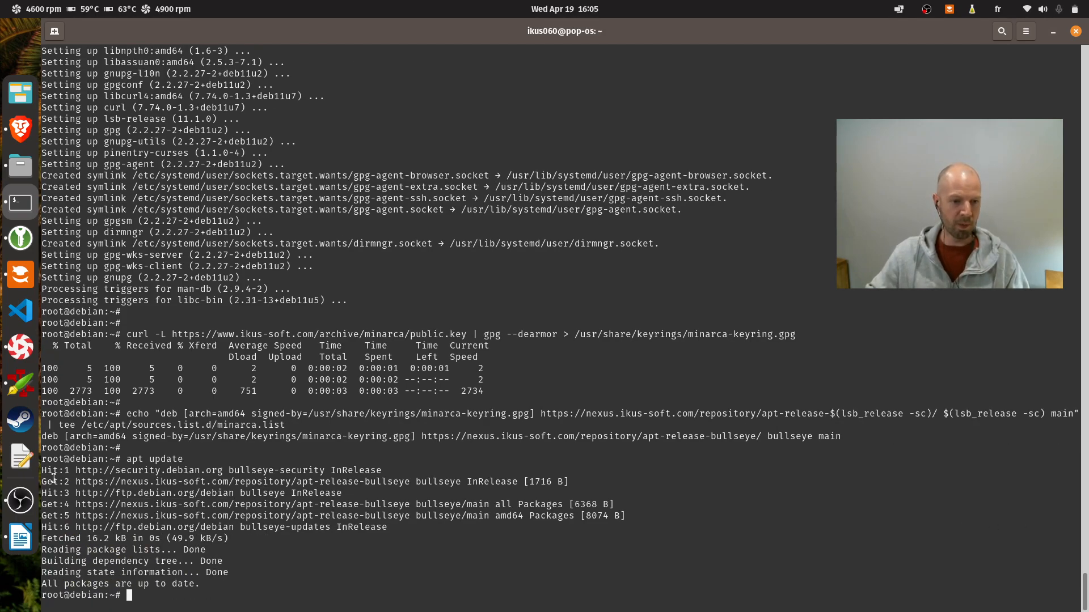
pyautogui.moveTo(49, 482); pyautogui.dragTo(601, 516)
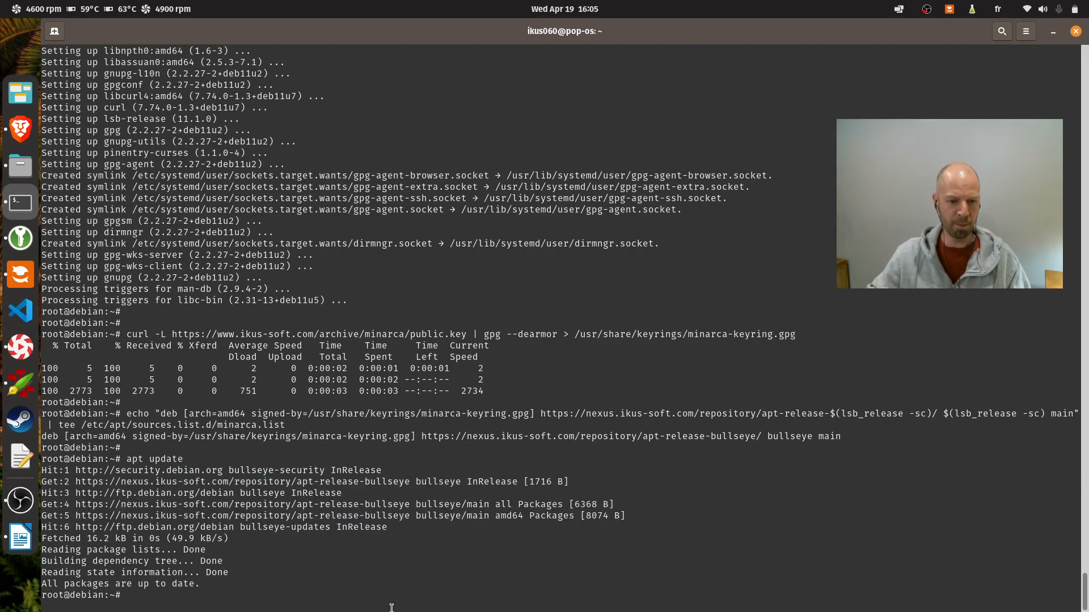
# Install the minarca-server package with apt, confirming with y.
pyautogui.write('apt')
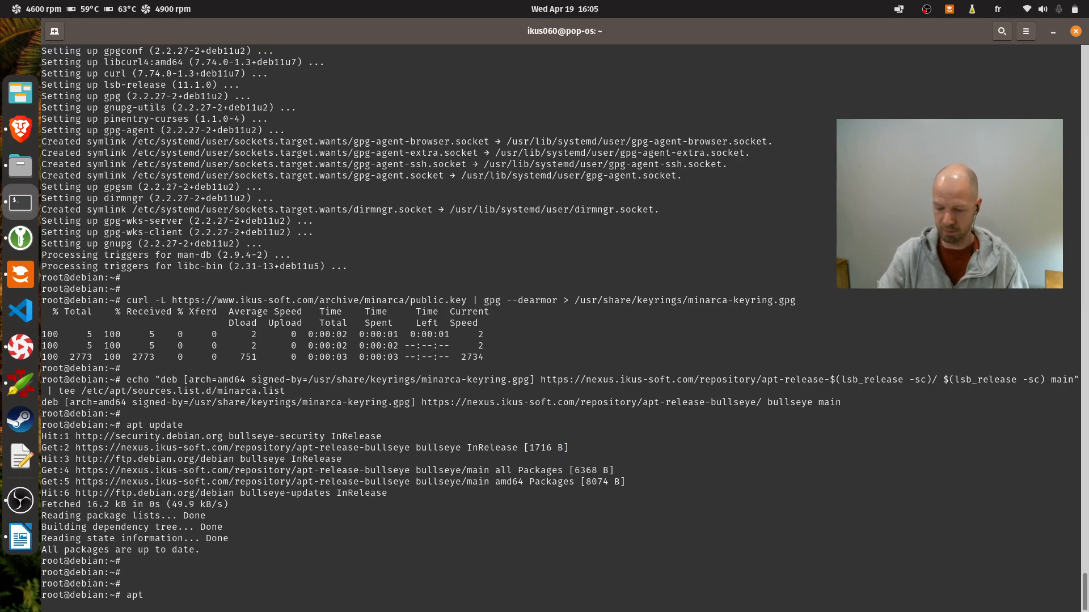
pyautogui.write('install minarca-server')
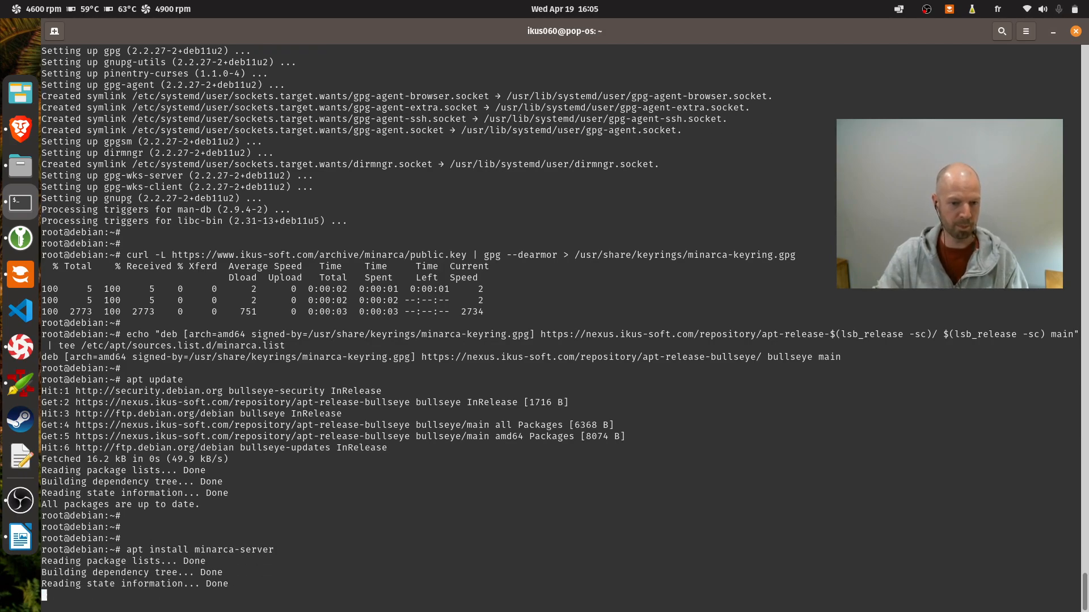
pyautogui.write('you want to continue? [Y/n] y')
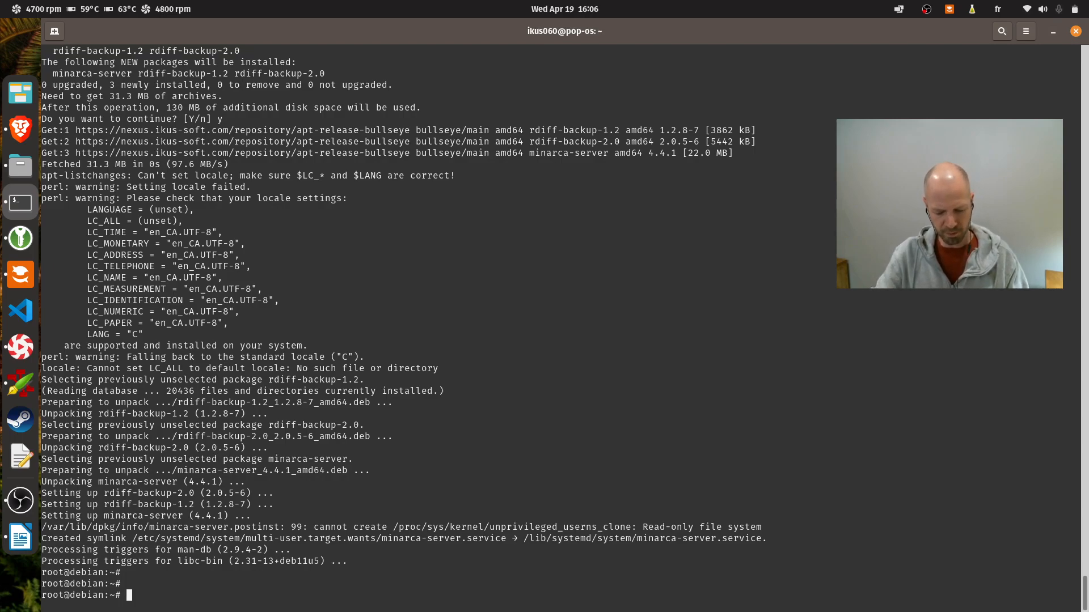
# Check minarca-server service status is active and grep ps -ef for its running process.
pyautogui.write('service minarca-server status')
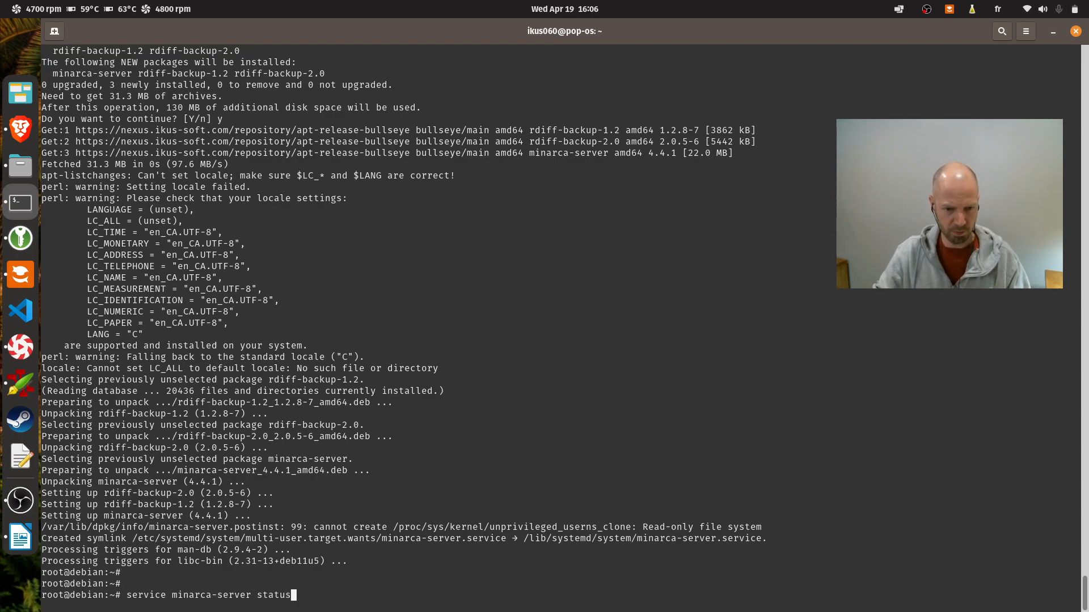
pyautogui.press('Return')
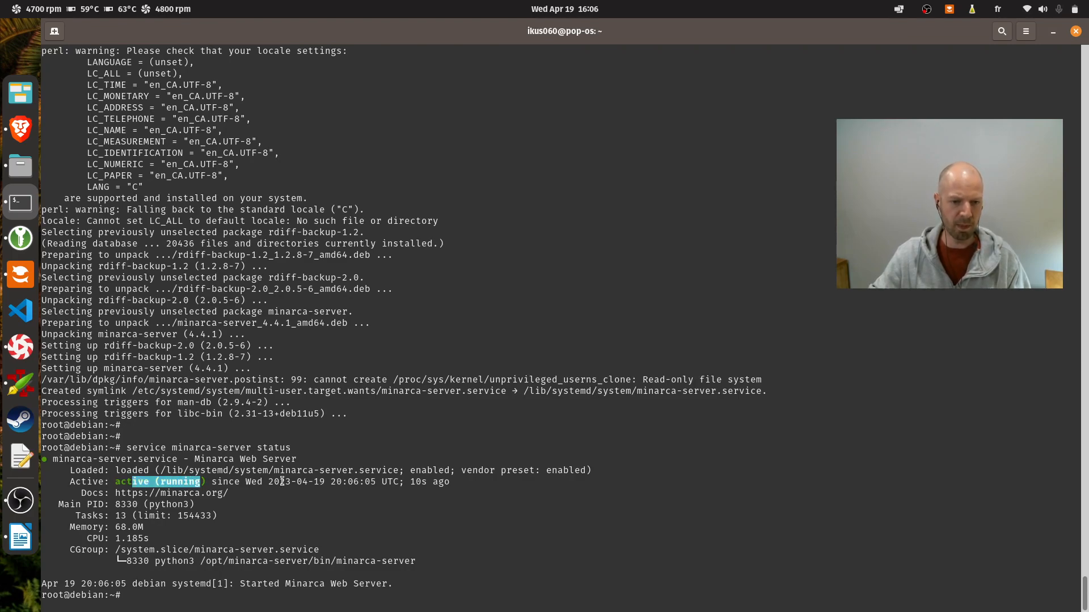
pyautogui.write('ps -ef |')
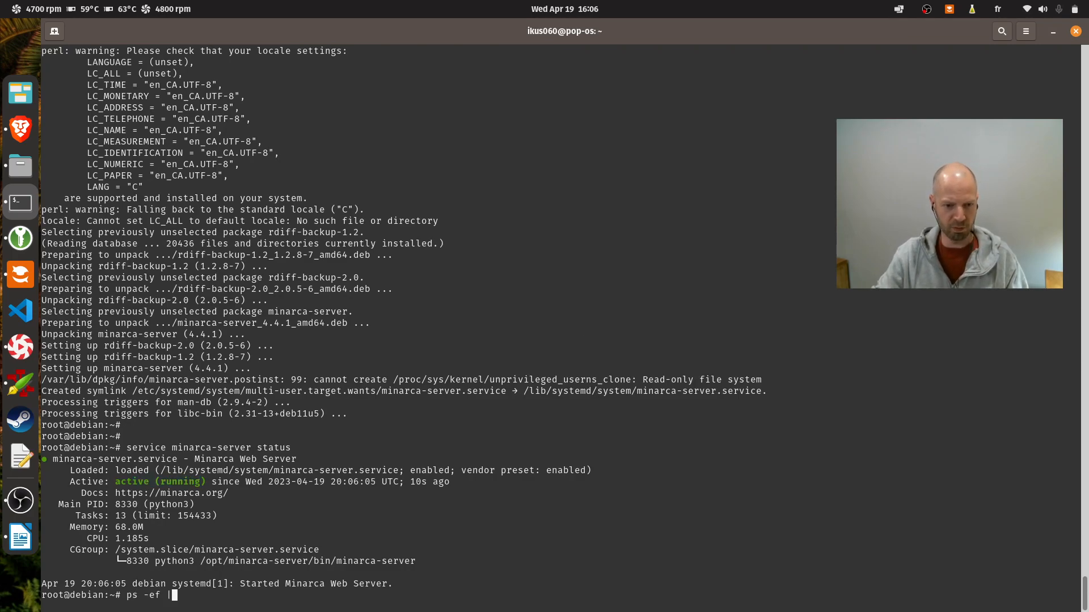
pyautogui.write('grep min')
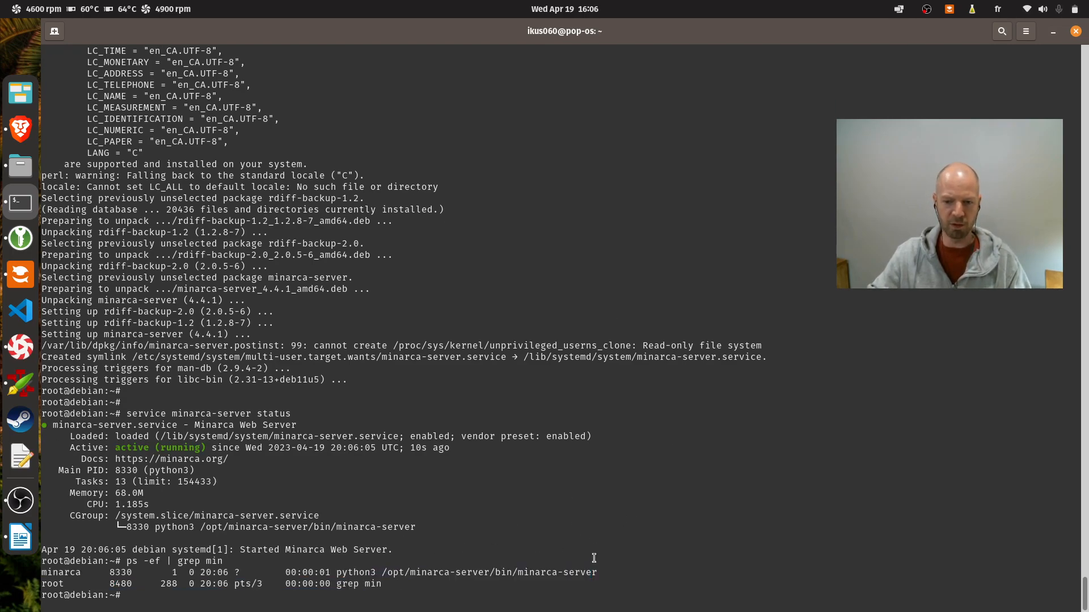
pyautogui.doubleClick(556, 572)
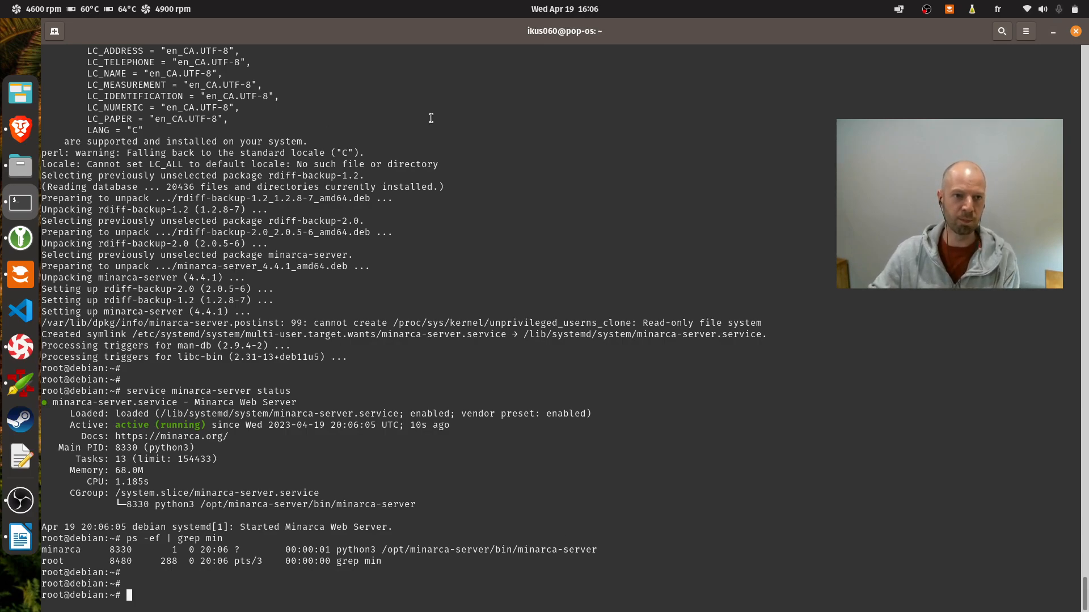
pyautogui.moveTo(20, 129)
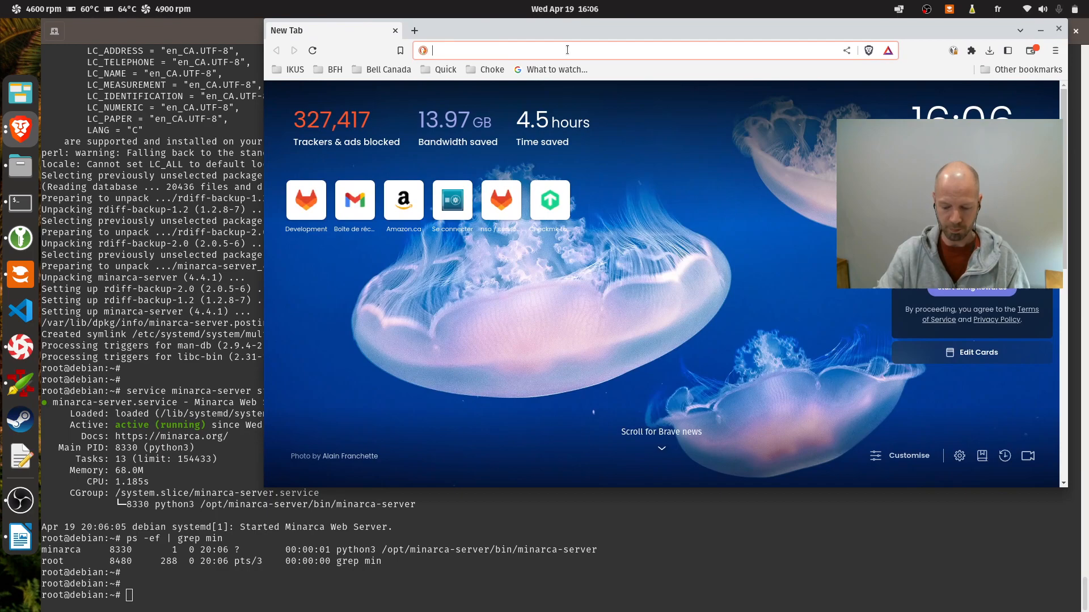
# Browse to 192.168.14.35:8080 and sign in to Minarca as admin.
pyautogui.write('192.168.14.35:8080/login/')
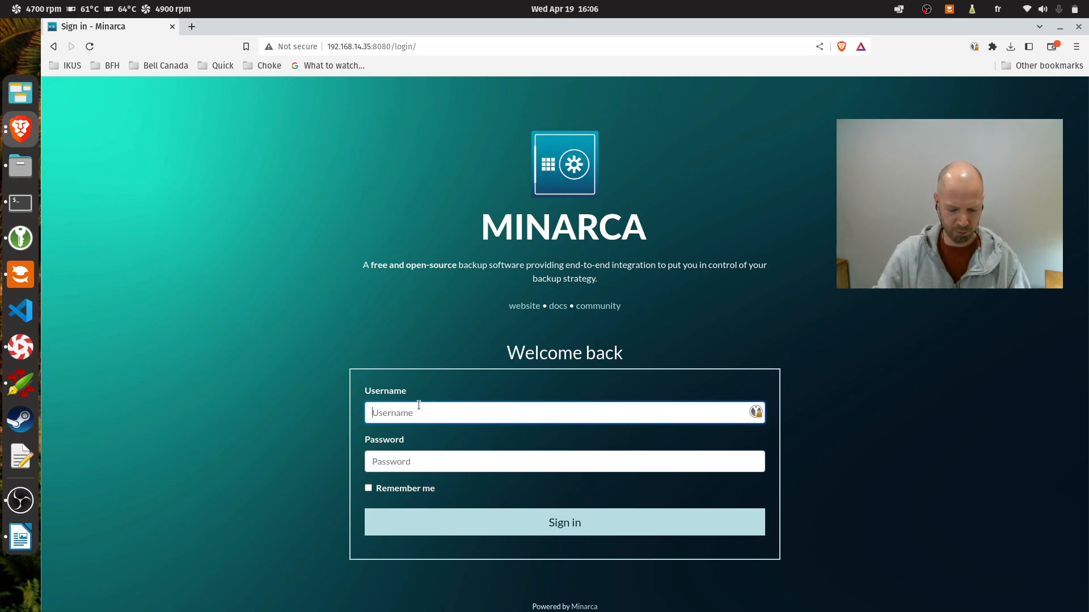
pyautogui.write('admin')
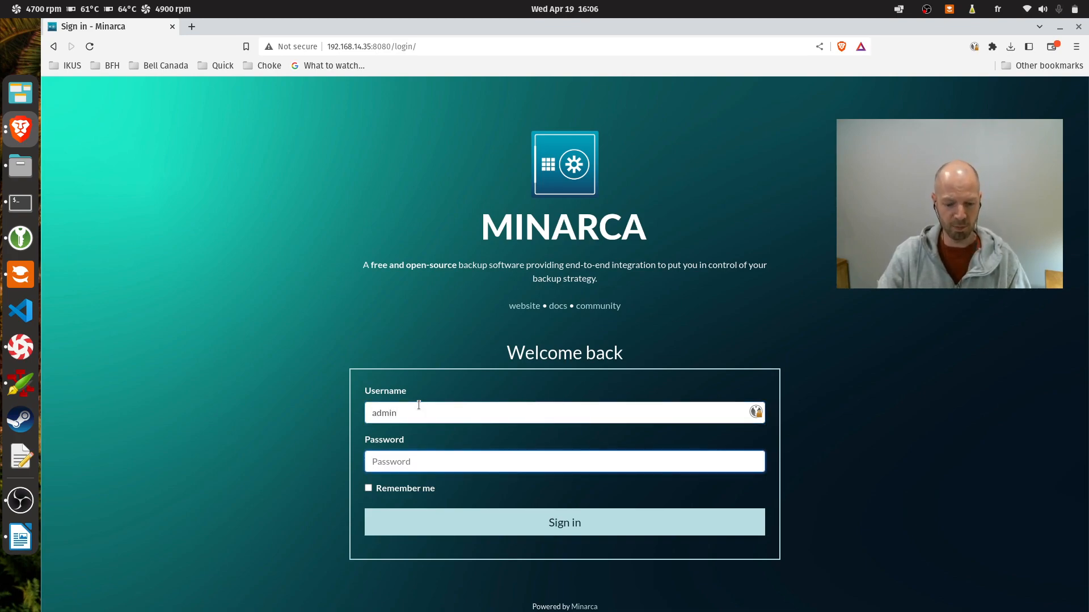
pyautogui.write('password')
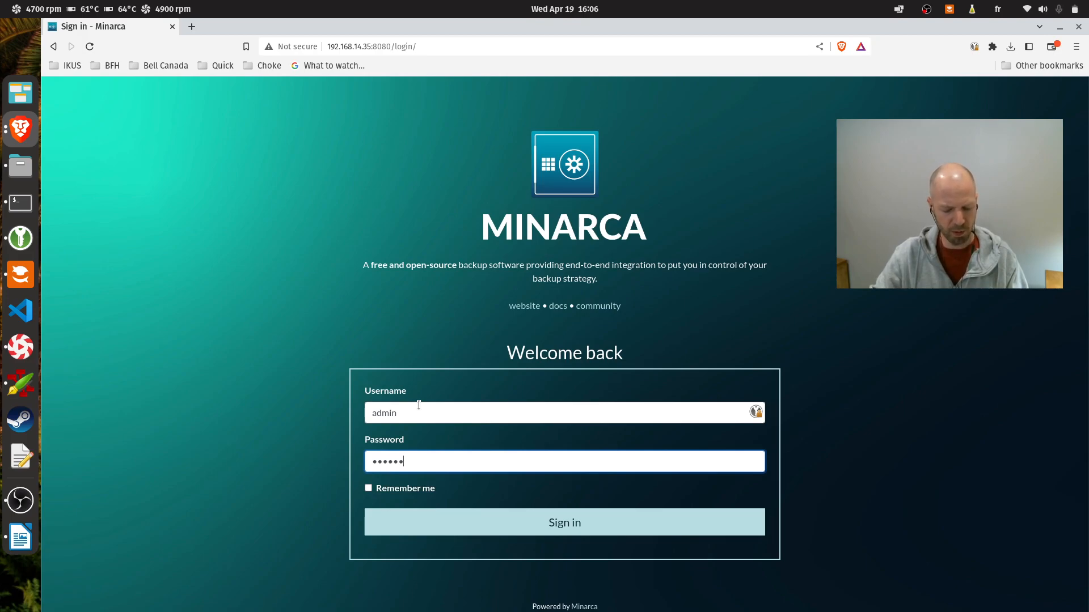
pyautogui.click(564, 522)
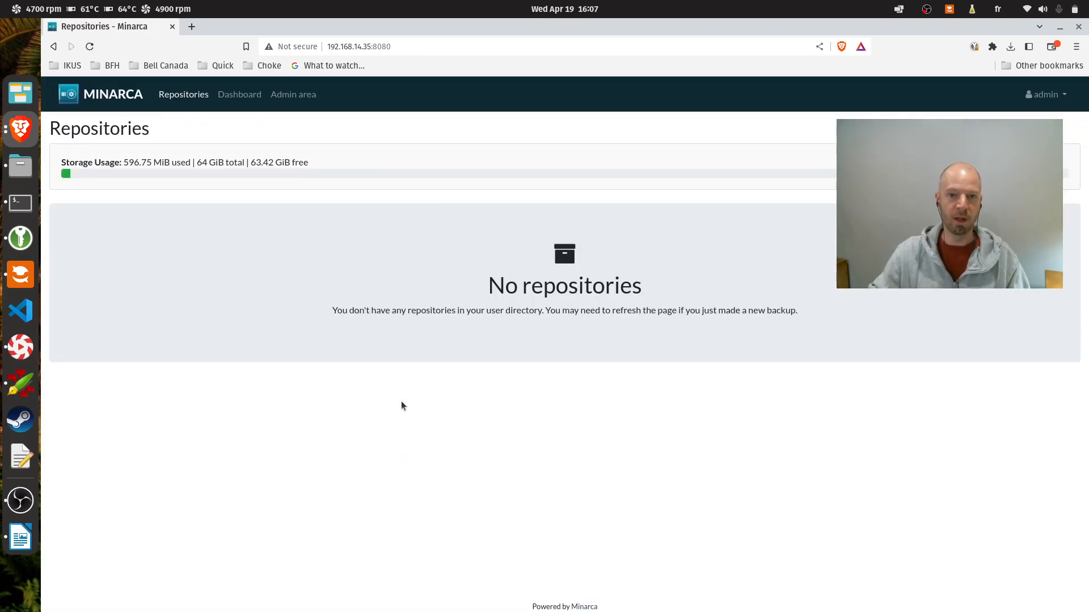
pyautogui.moveTo(409, 261)
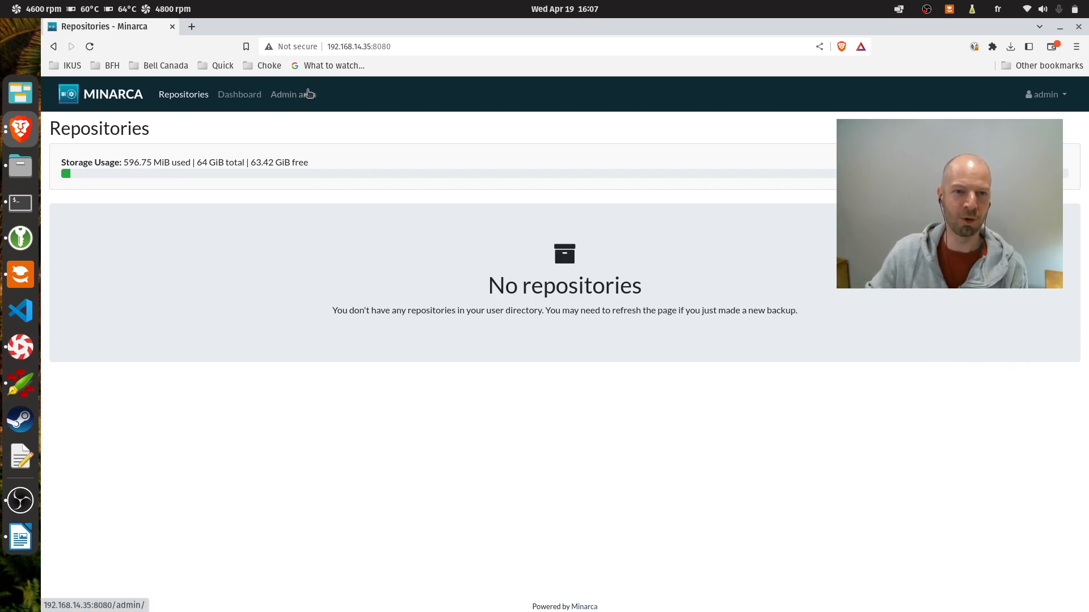
# Go to the Admin area's Users list, which shows only the admin user.
pyautogui.click(292, 95)
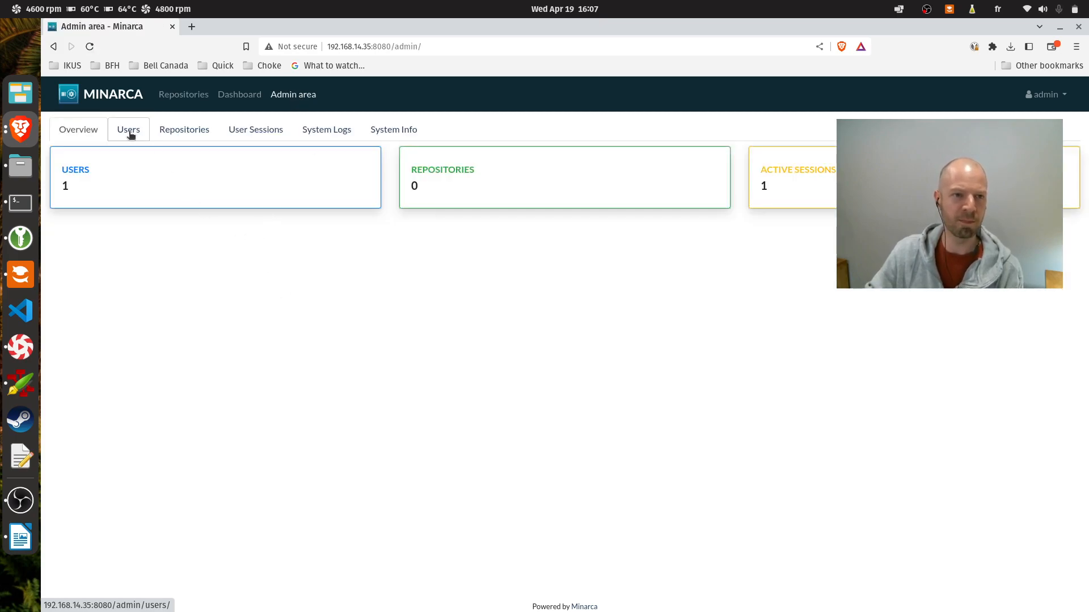
pyautogui.click(128, 129)
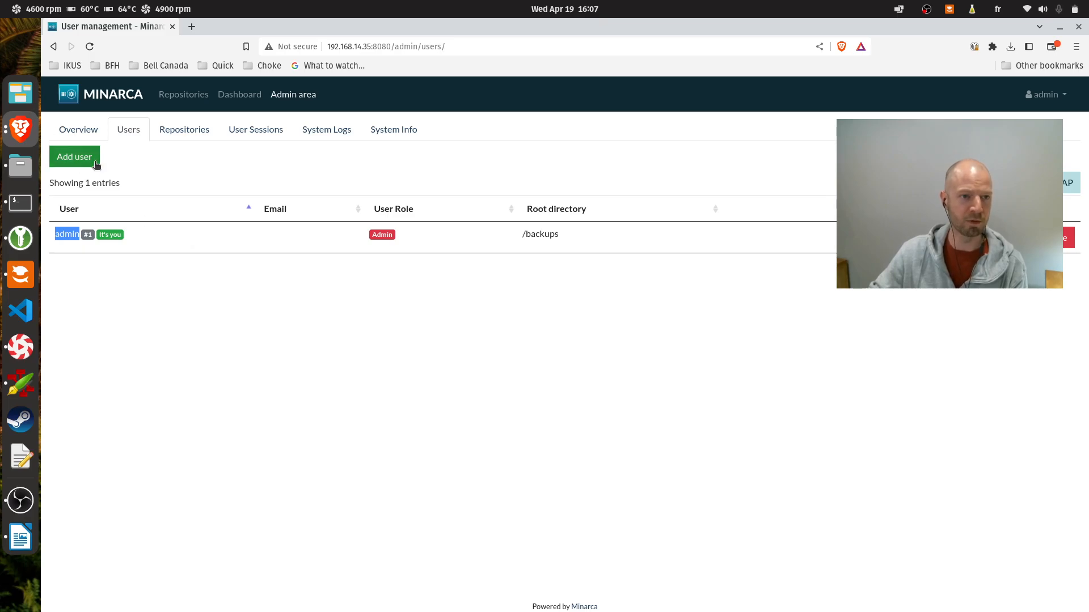
# Start a new user with username patrik and full name Patrik Dufresne.
pyautogui.click(74, 156)
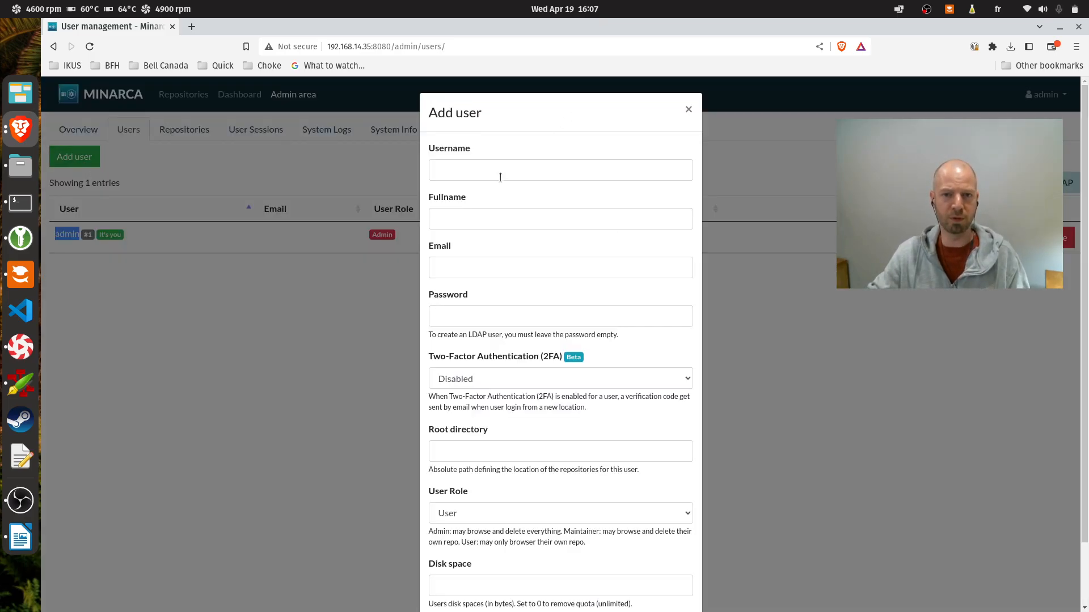
pyautogui.write('Patri')
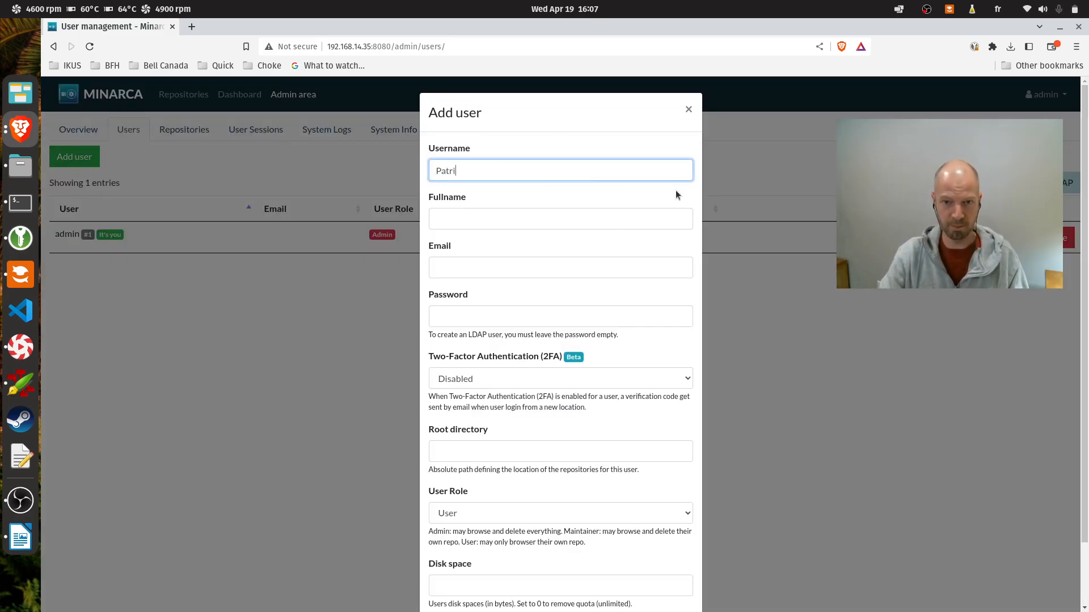
pyautogui.press('BackSpace')
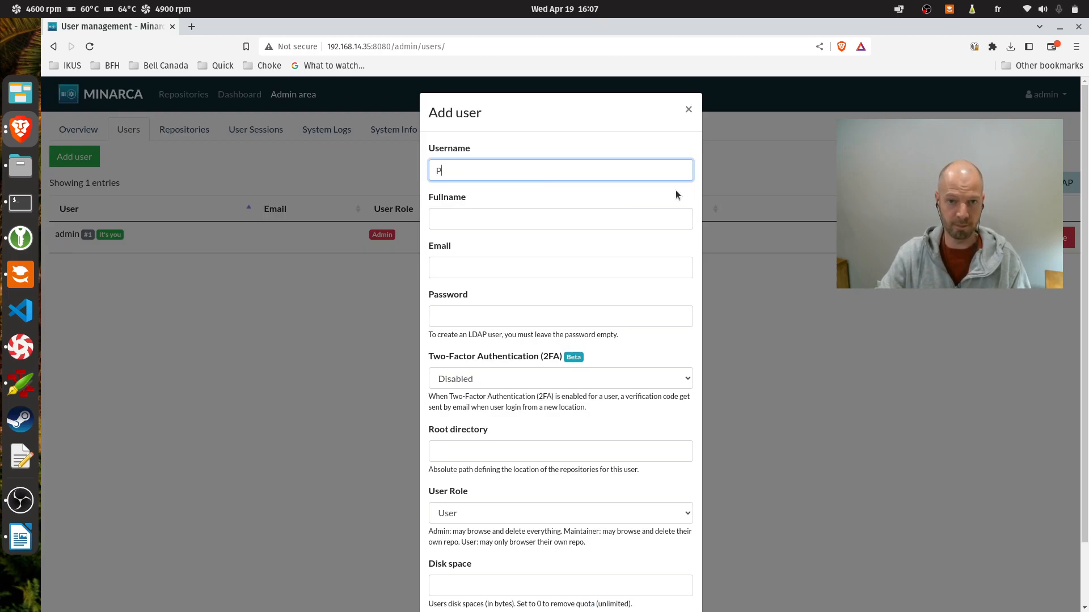
pyautogui.write('atrik')
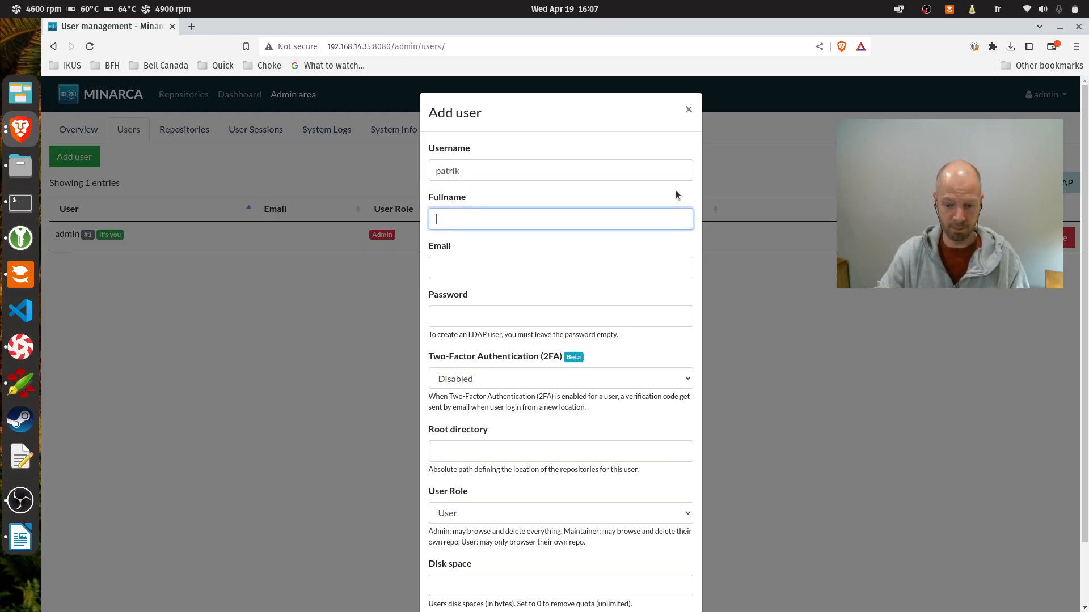
pyautogui.write('Patrik Dufresne')
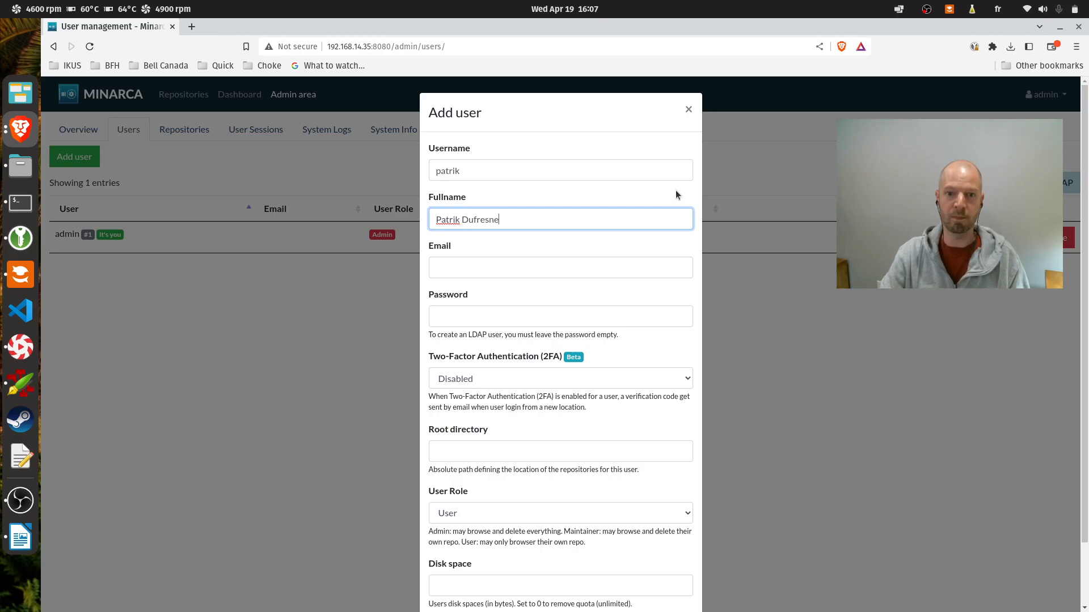
pyautogui.click(559, 267)
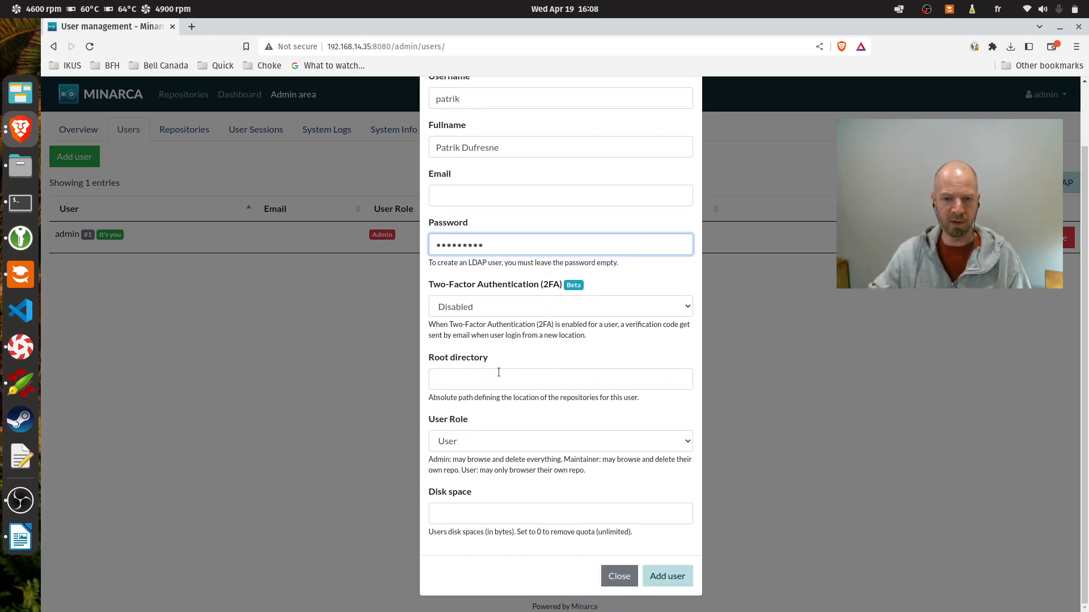
# Leave the root directory empty and add the user, now listed with root /backups/patrik.
pyautogui.click(559, 379)
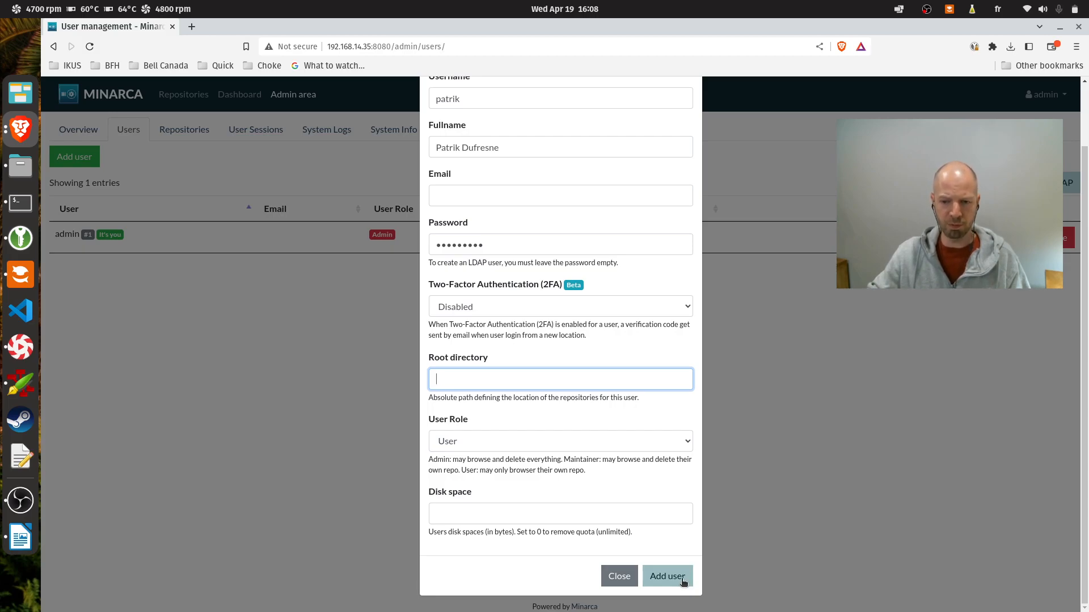
pyautogui.click(666, 576)
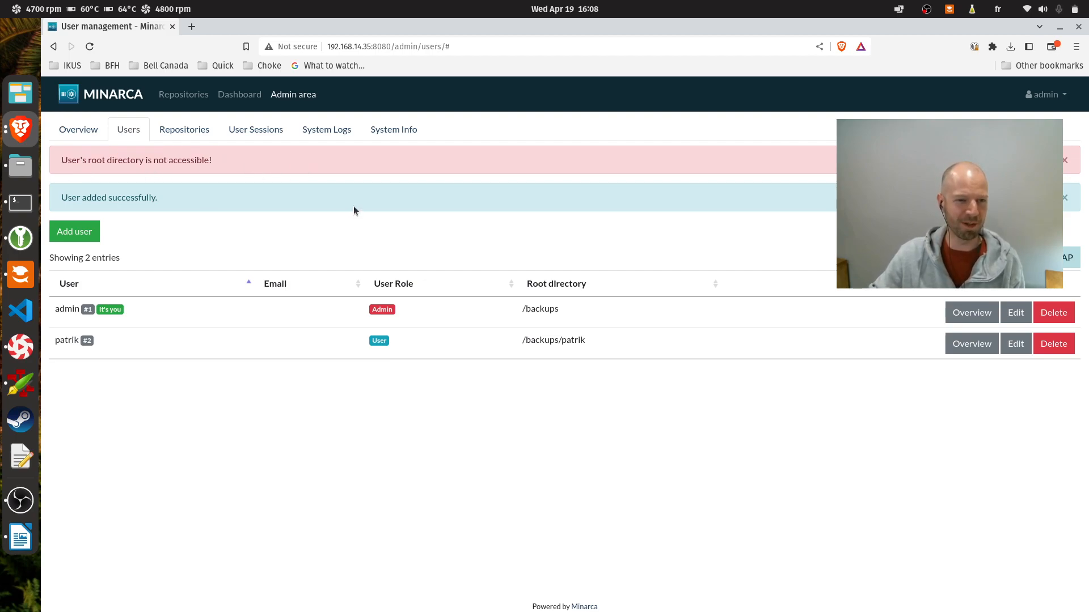
pyautogui.doubleClick(67, 339)
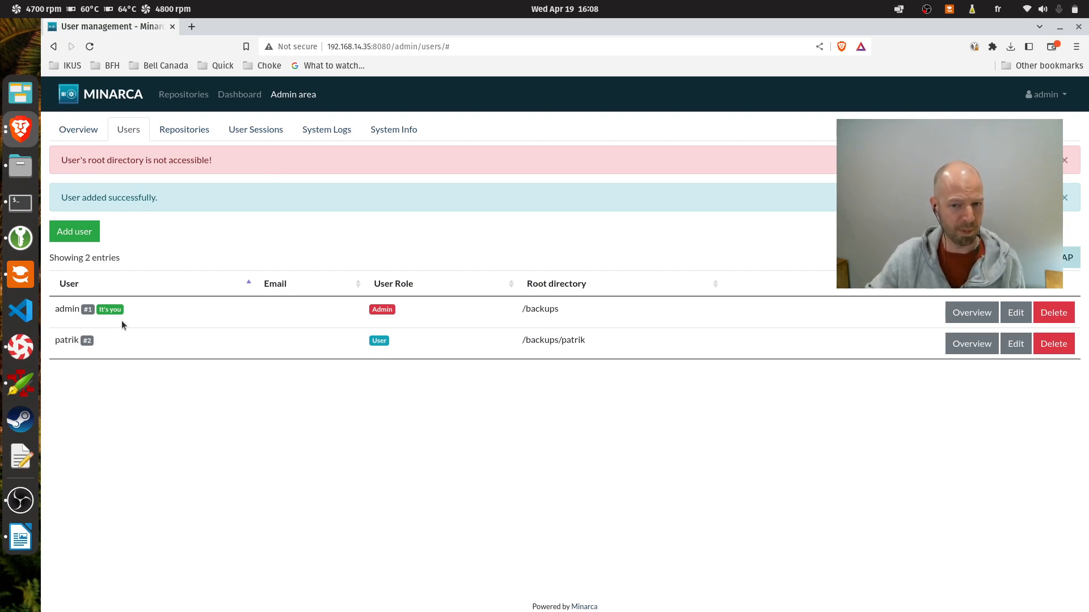
pyautogui.moveTo(546, 291)
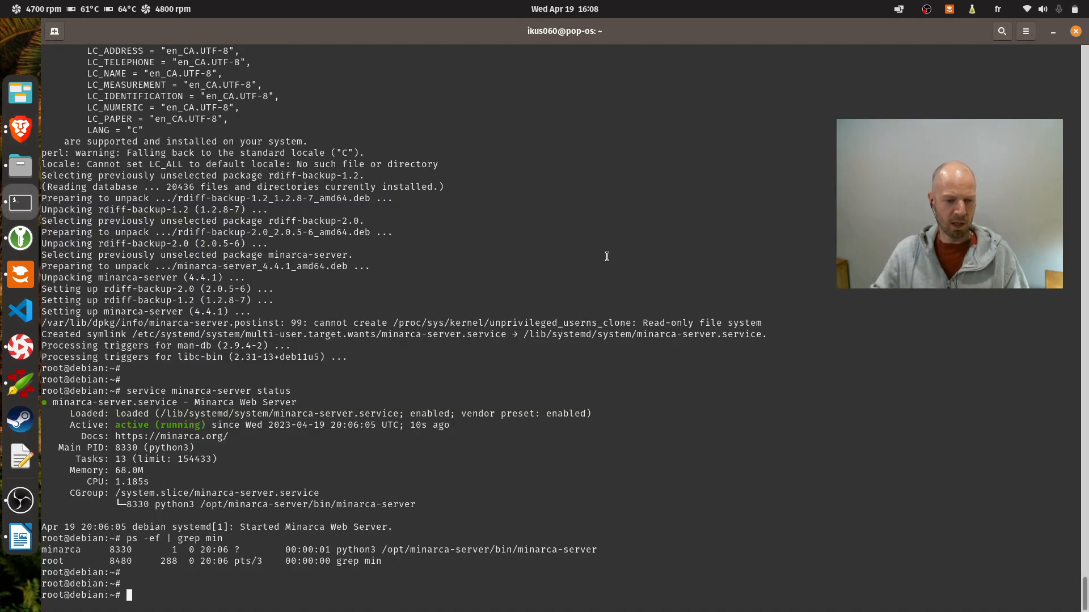
# List /backups/patrik with ls -la, showing the folder exists and is owned by minarca.
pyautogui.write('ls -la /backups/patrik')
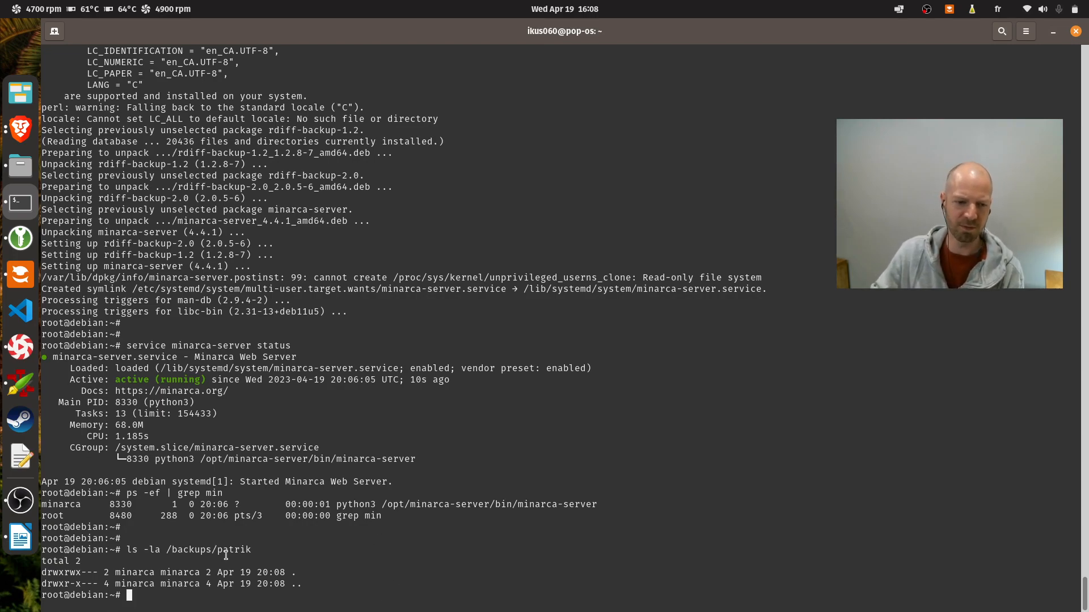
pyautogui.doubleClick(235, 549)
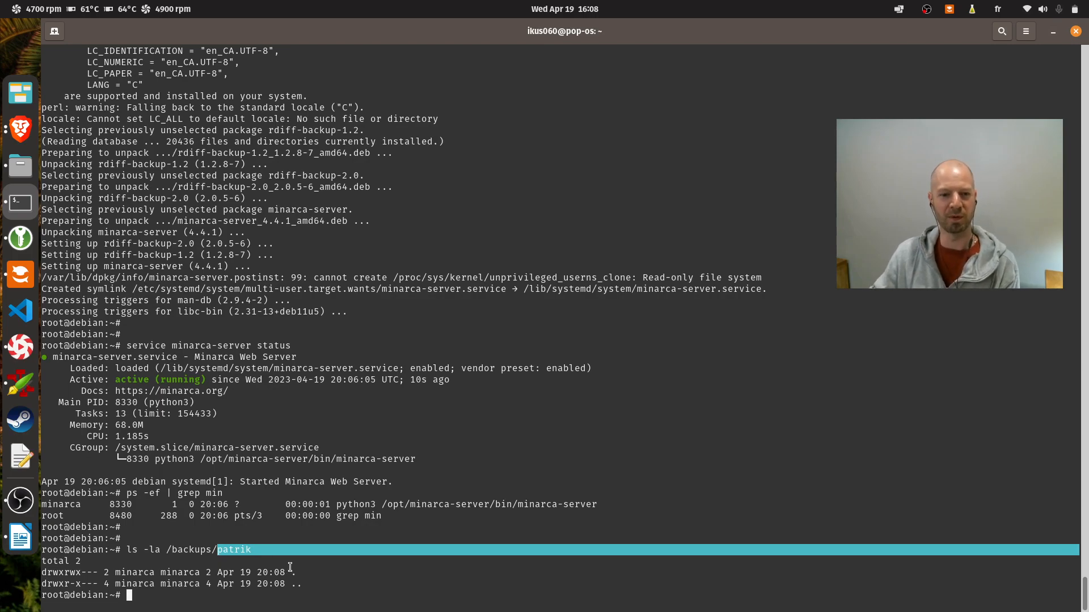